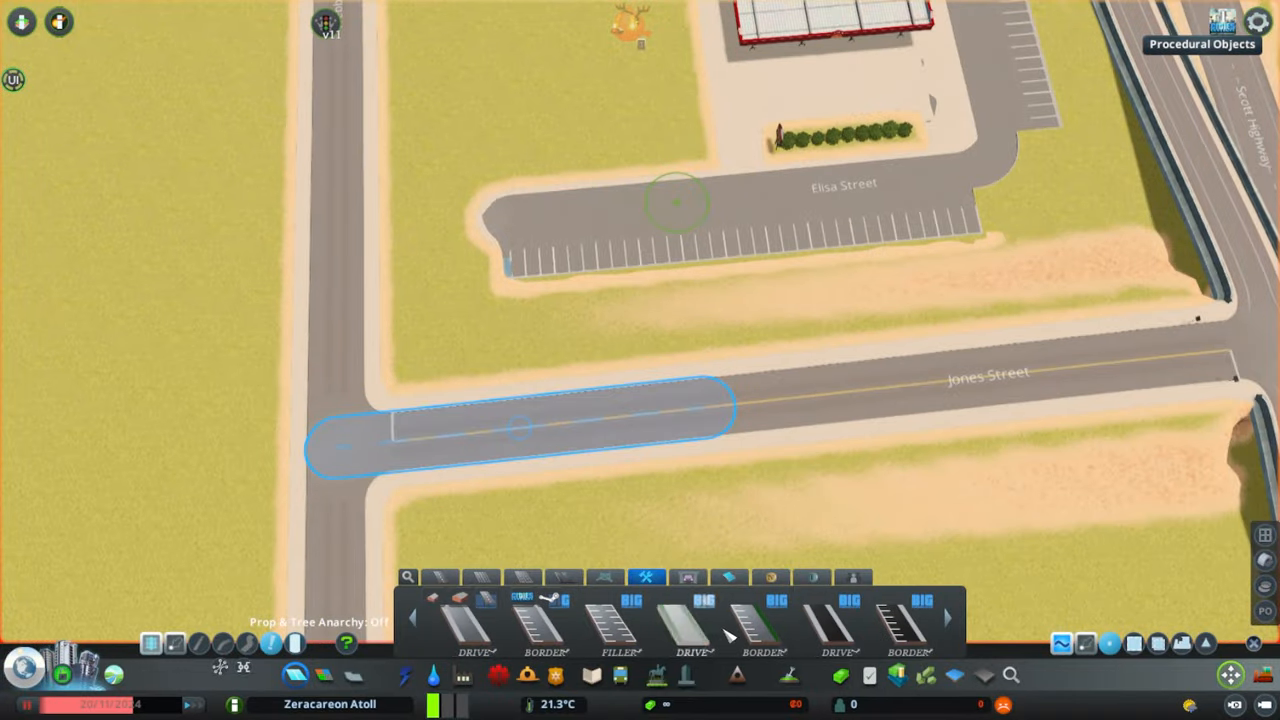
- Bring the Casey's and McDonald's lot with its fuel canopy and shrub row into view
{"action": "left_click", "coordinate": [700, 630]}
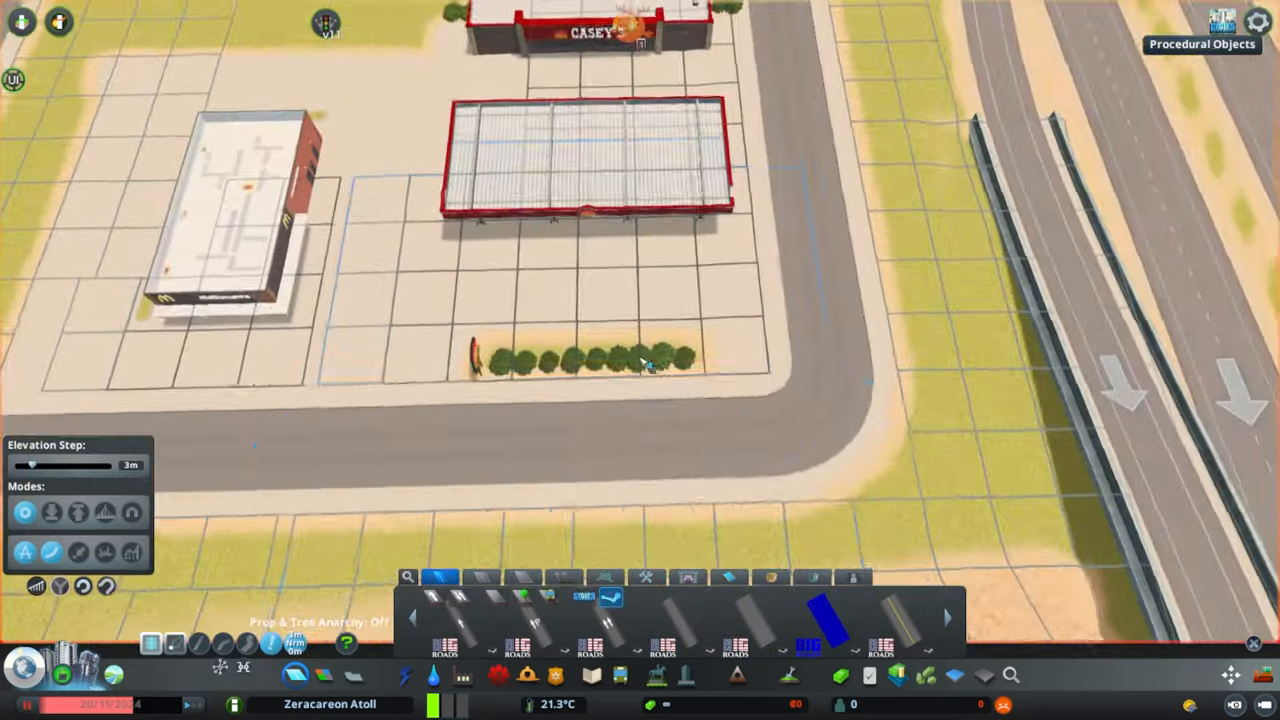
{"action": "left_click", "coordinate": [645, 360]}
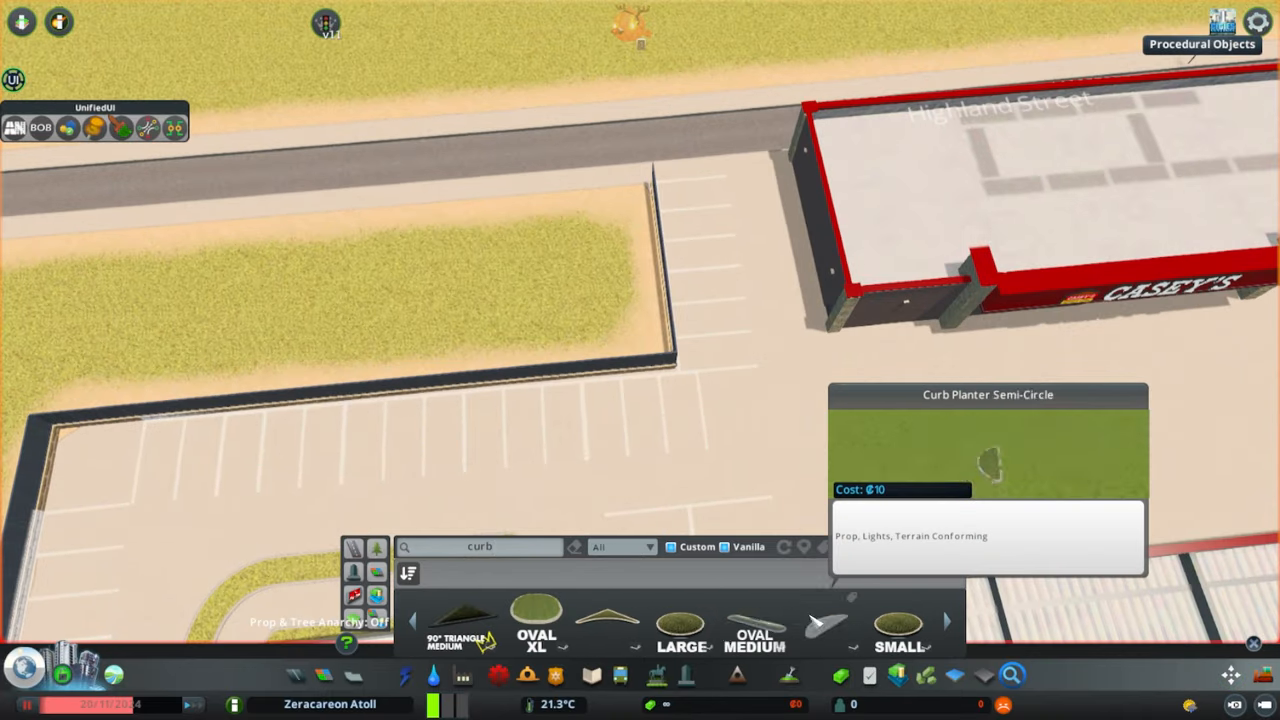
- Place a Curb Planter Semi-Circle at the end of the Casey's parking row
{"action": "left_click", "coordinate": [681, 628]}
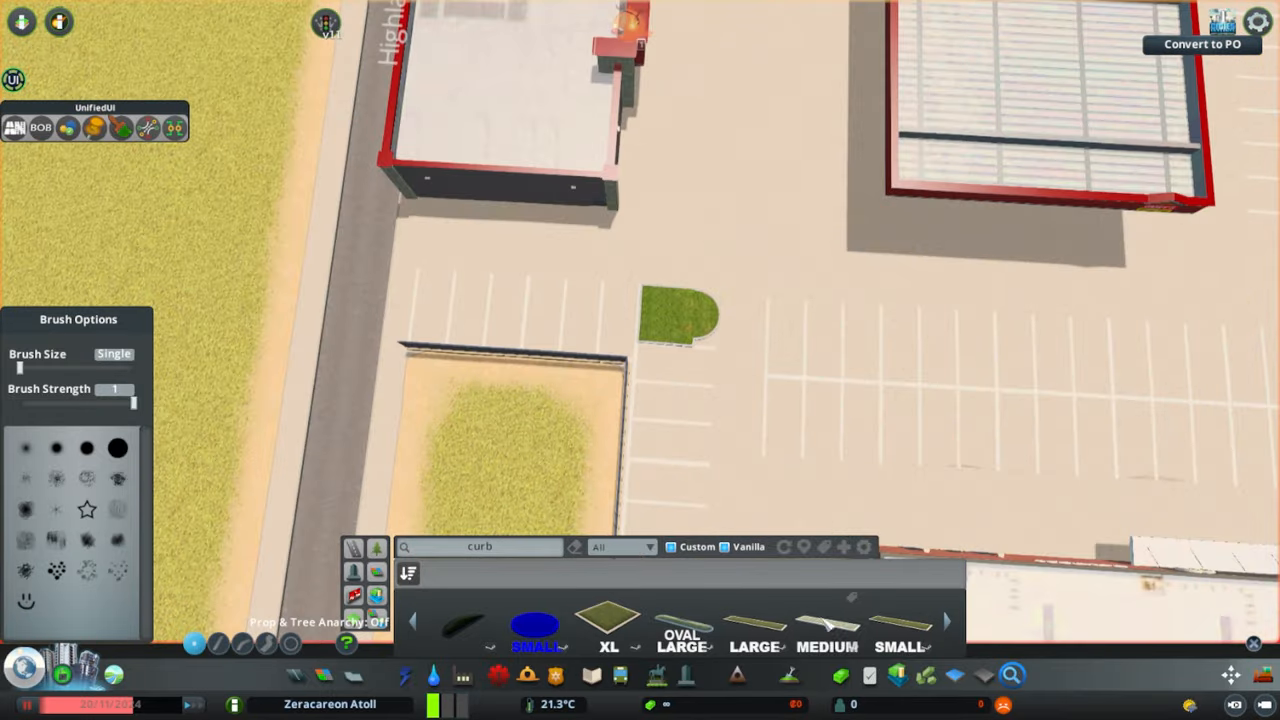
{"action": "left_click", "coordinate": [904, 625]}
{"action": "type", "text": "parking"}
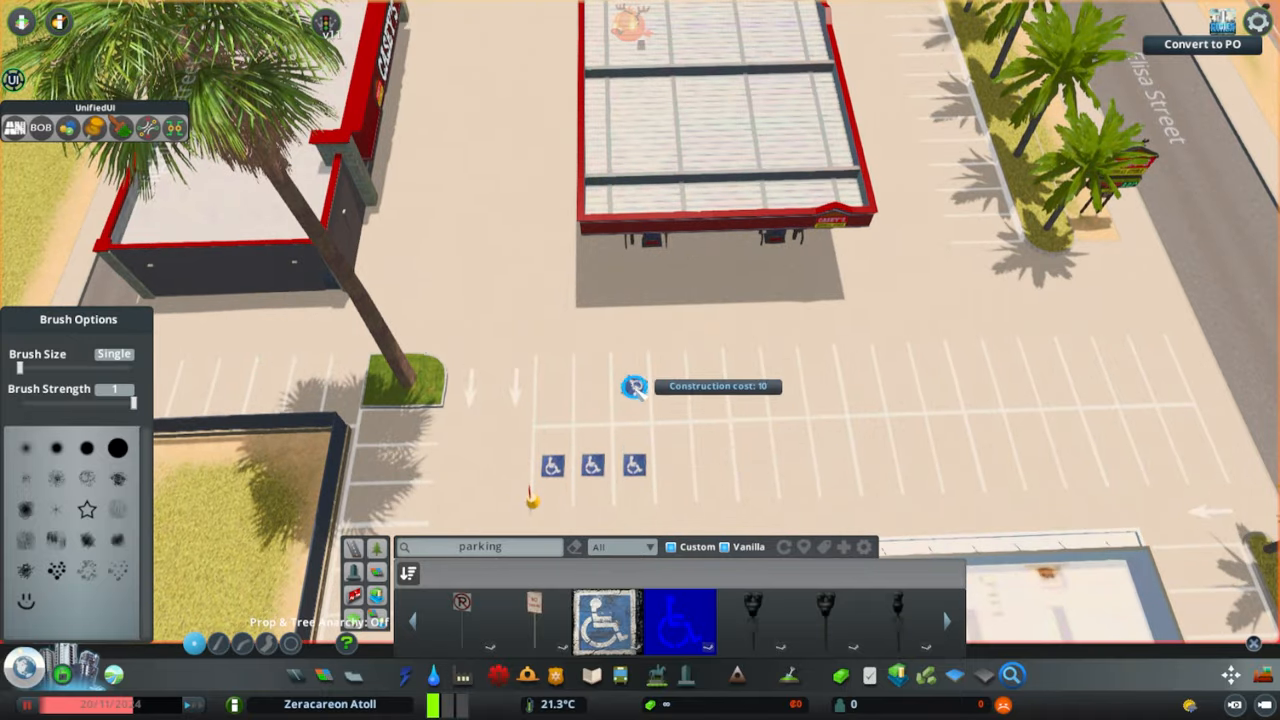
{"action": "mouse_move", "coordinate": [593, 393]}
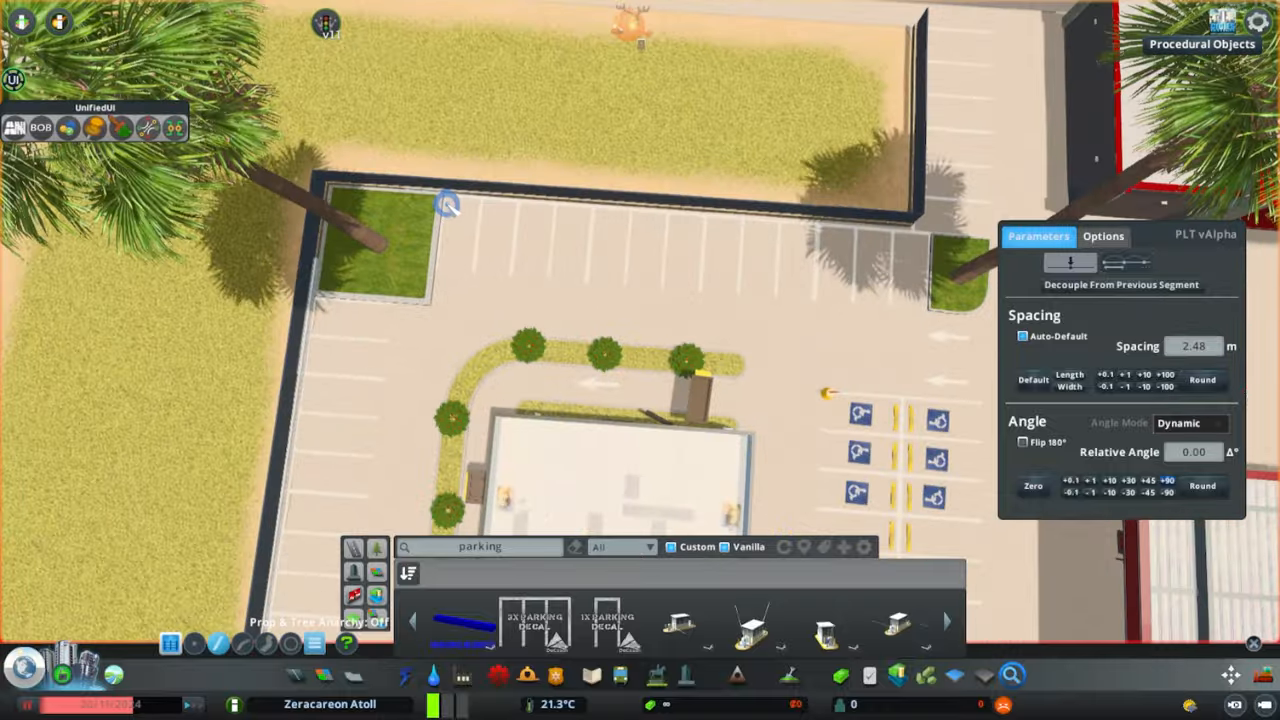
- Drag a straight yellow curb decal line along the lot's top curb
{"action": "left_click_drag", "start_coordinate": [450, 205], "coordinate": [935, 245]}
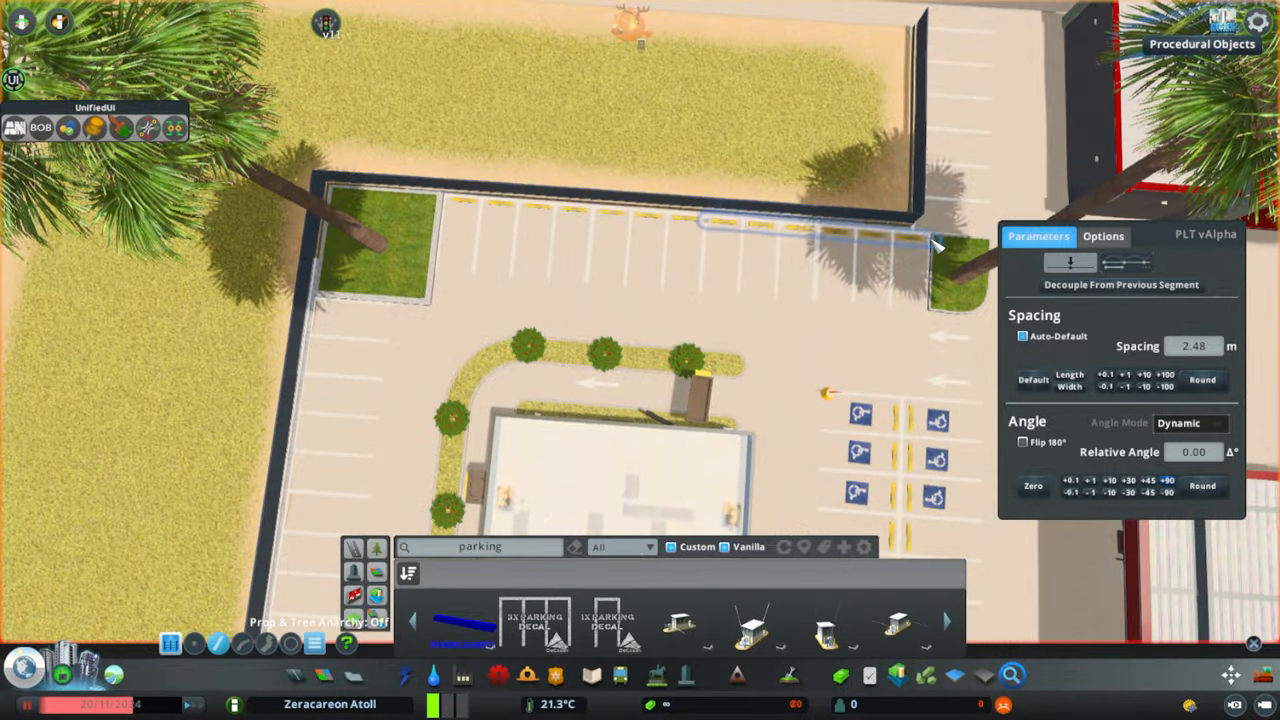